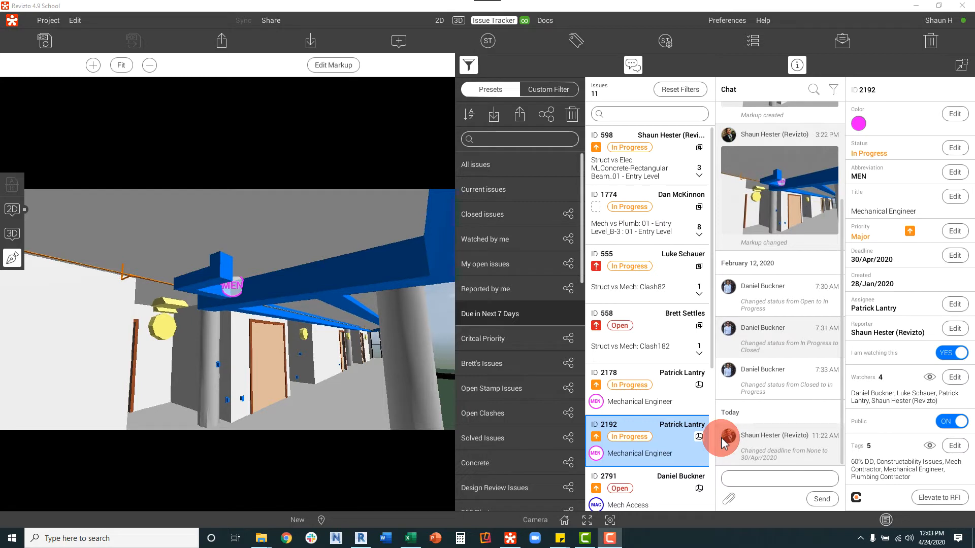
{"action": "mouse_move", "coordinate": [485, 260]}
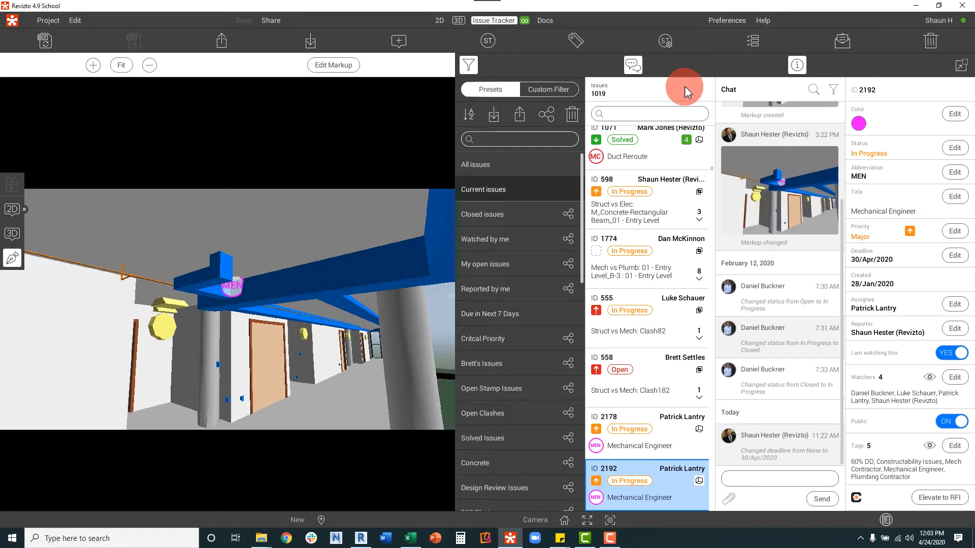
{"action": "mouse_move", "coordinate": [683, 303]}
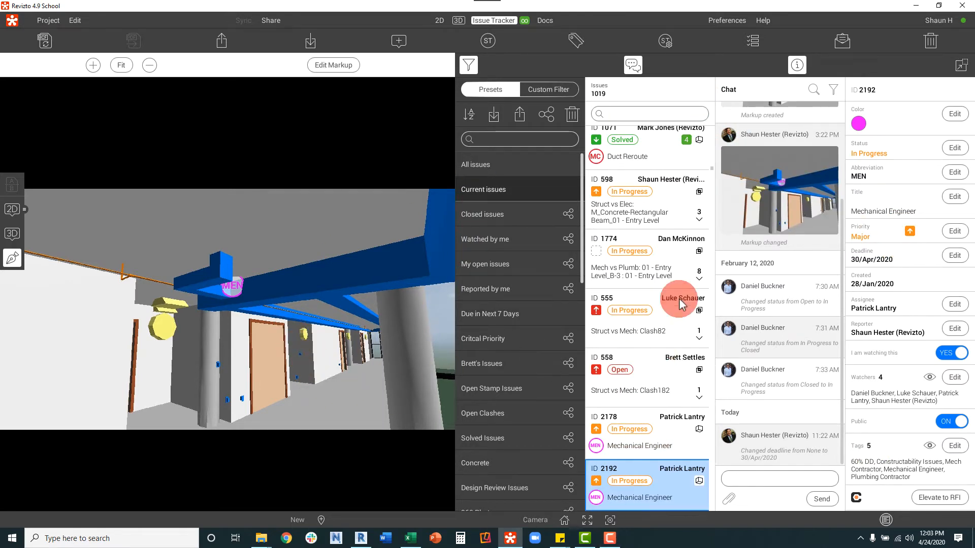
{"action": "mouse_move", "coordinate": [506, 322]}
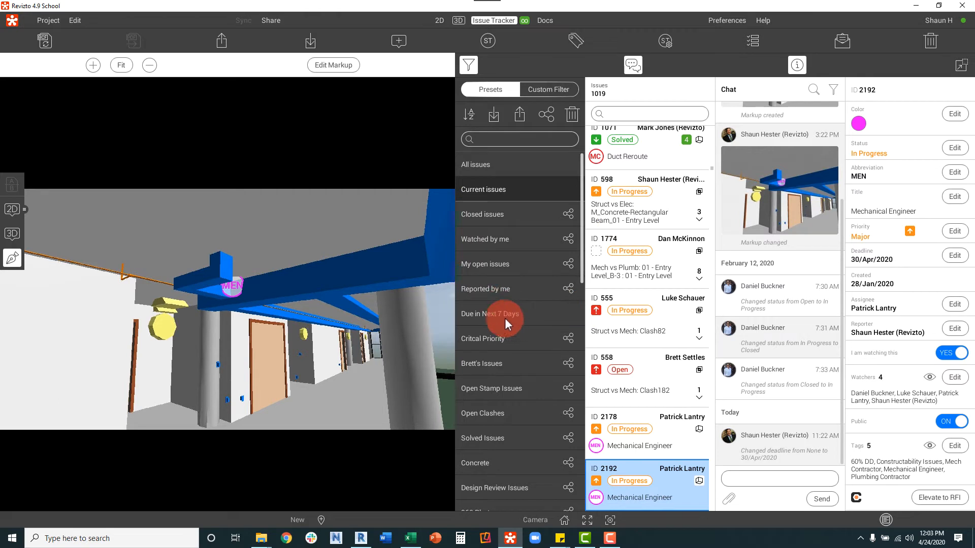
Step: Post the comment 'need some additional information' in issue 598's chat
{"action": "left_click", "coordinate": [496, 314]}
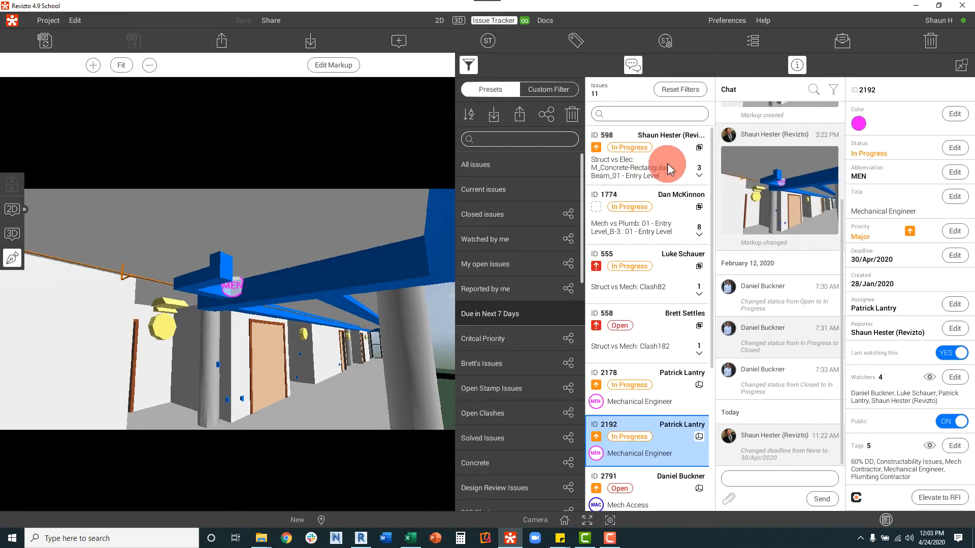
{"action": "left_click", "coordinate": [645, 165]}
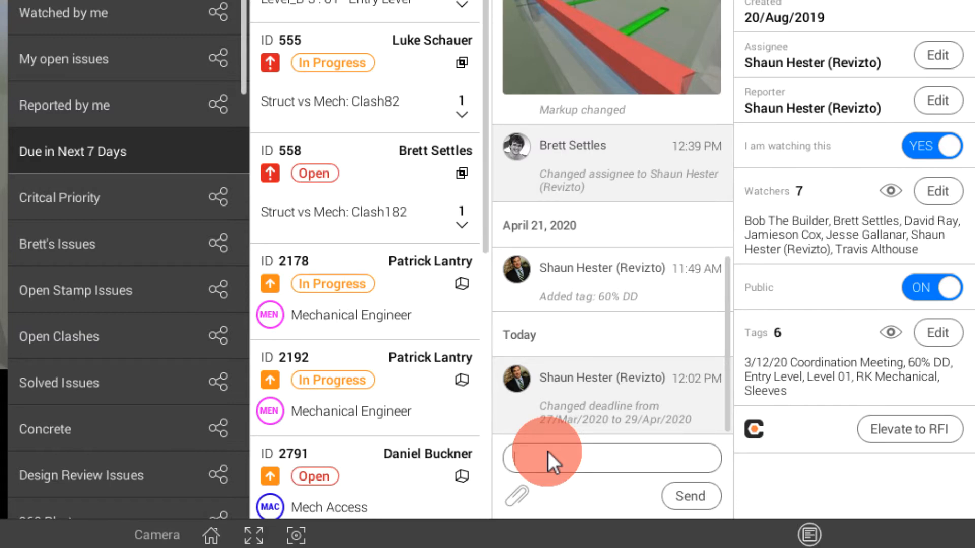
{"action": "type", "text": "need"}
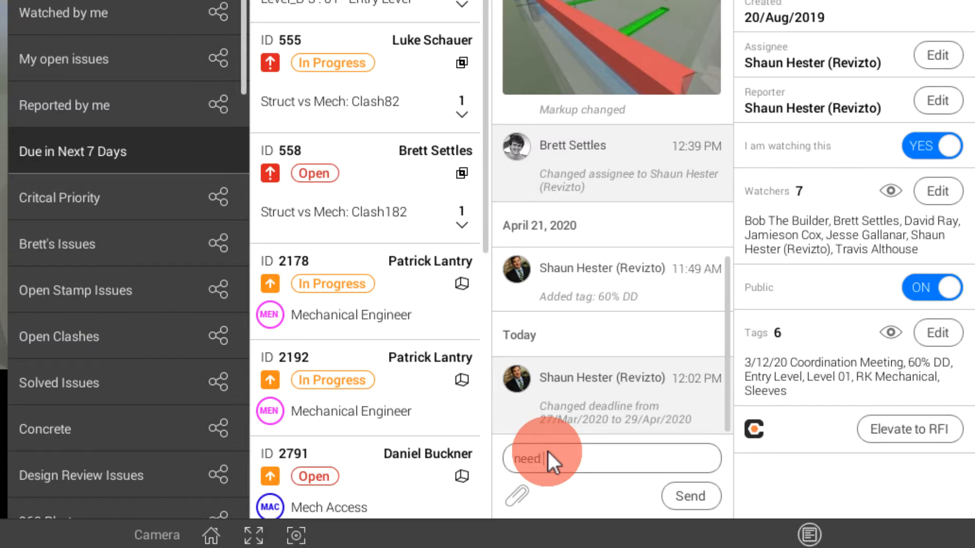
{"action": "type", "text": "some additional infor"}
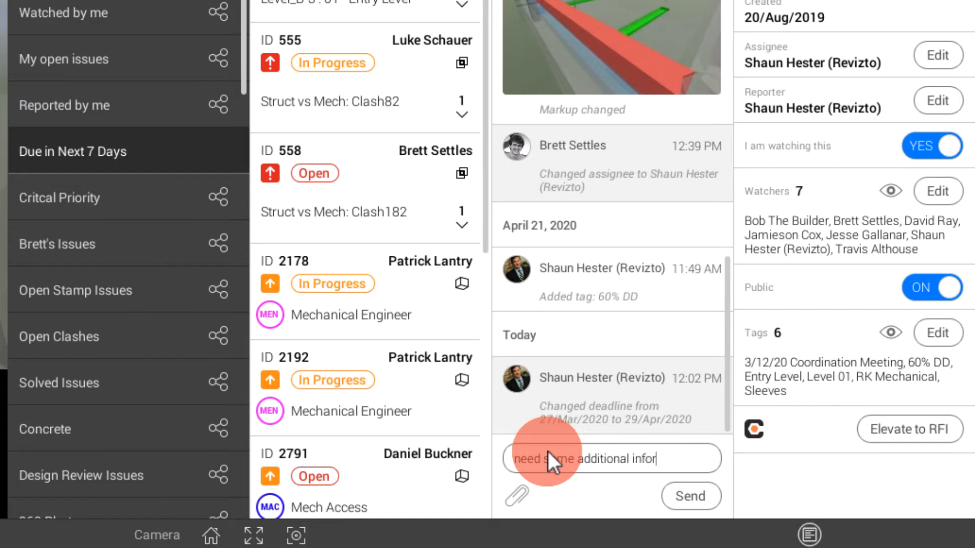
{"action": "left_click", "coordinate": [690, 497]}
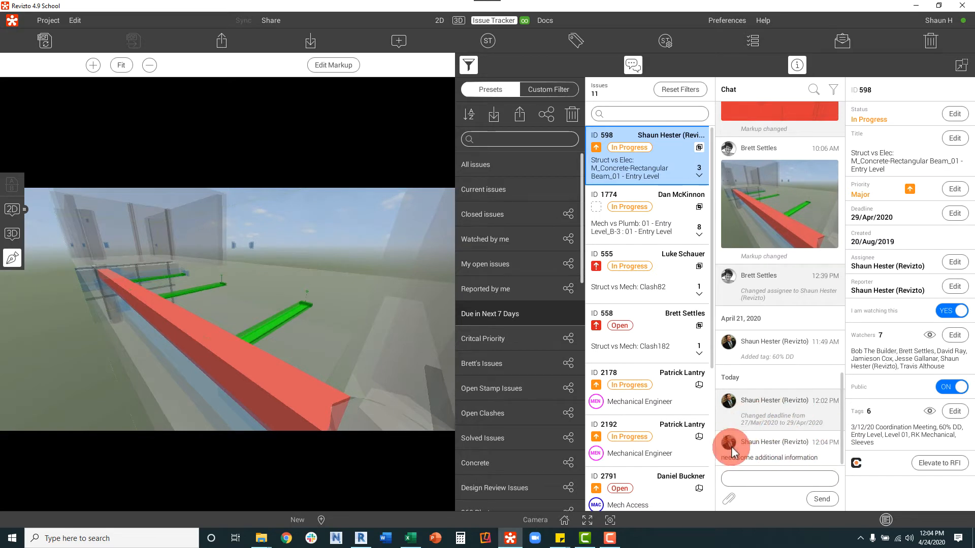
{"action": "mouse_move", "coordinate": [841, 454]}
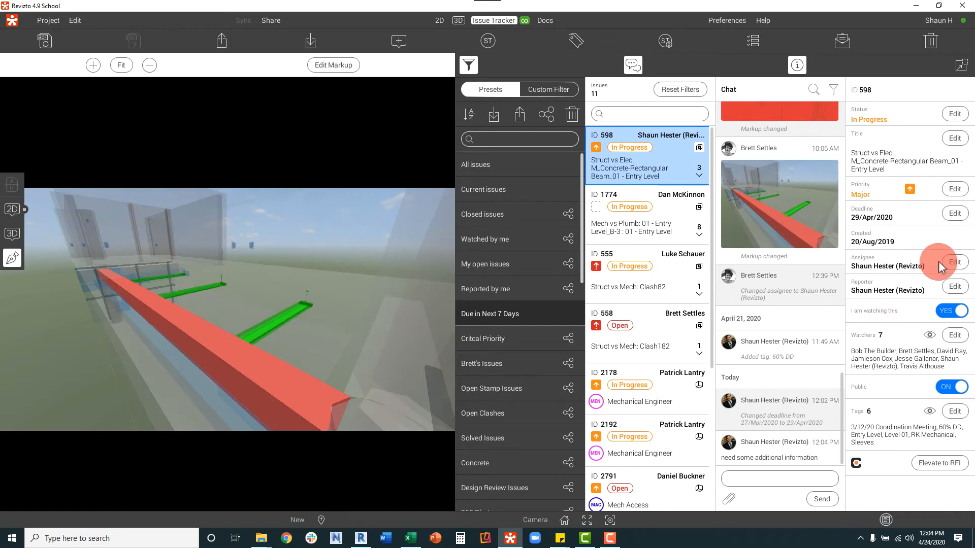
{"action": "left_click", "coordinate": [954, 262]}
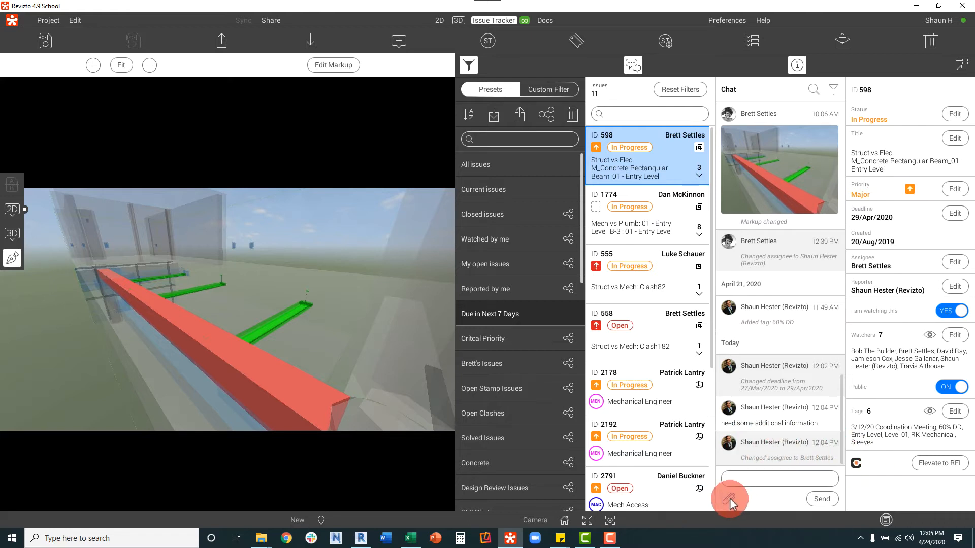
Step: Load the ceiling duct photo as a chat attachment for markup
{"action": "left_click", "coordinate": [730, 499]}
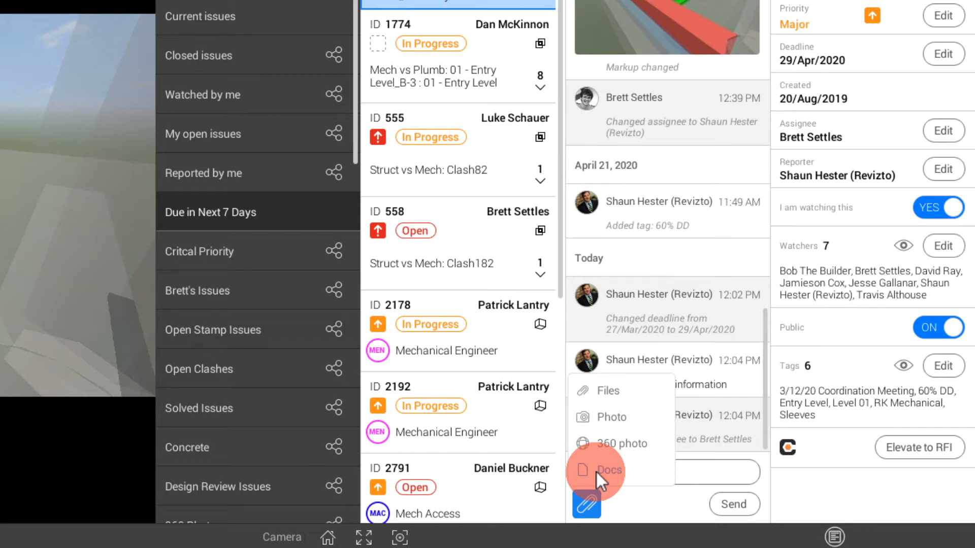
{"action": "left_click", "coordinate": [610, 470]}
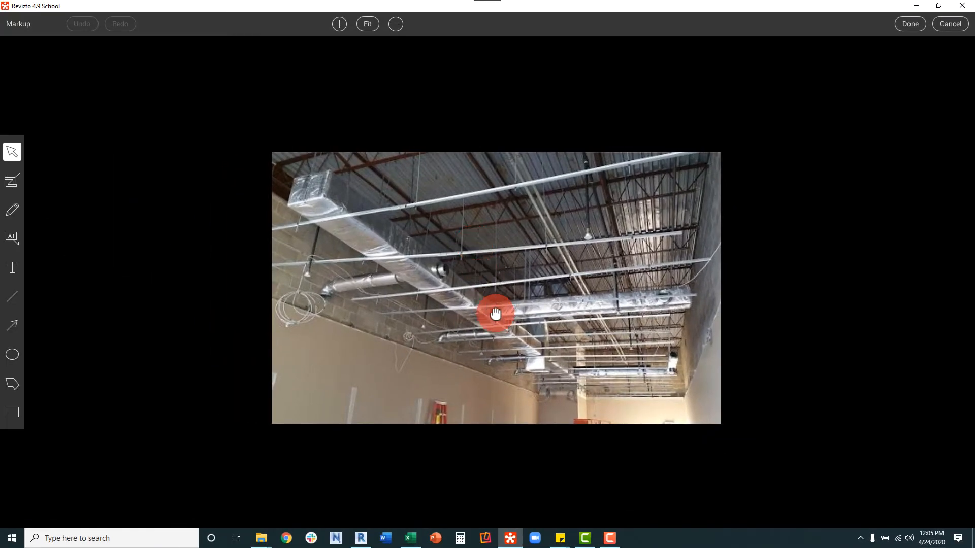
{"action": "mouse_move", "coordinate": [12, 336]}
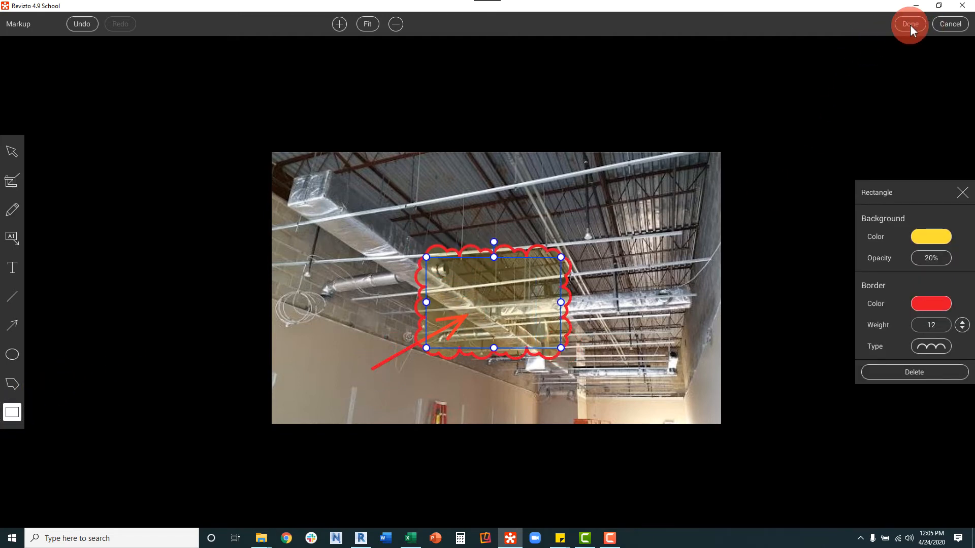
Step: Finish the cloud-and-arrow markup so Duct Photos.jpg attaches to the pending message
{"action": "left_click", "coordinate": [907, 23]}
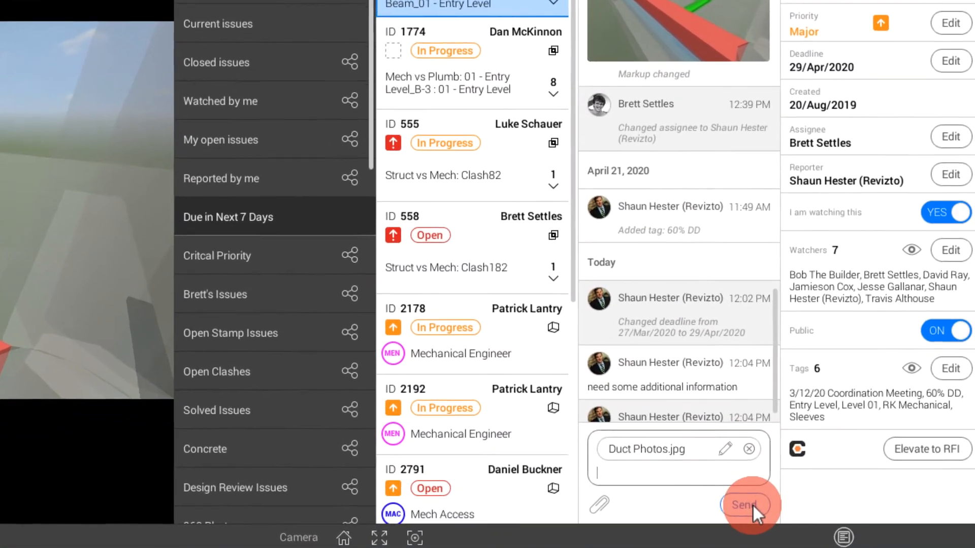
Step: Send the annotated Duct Photos.jpg into issue 598's chat
{"action": "left_click", "coordinate": [744, 504]}
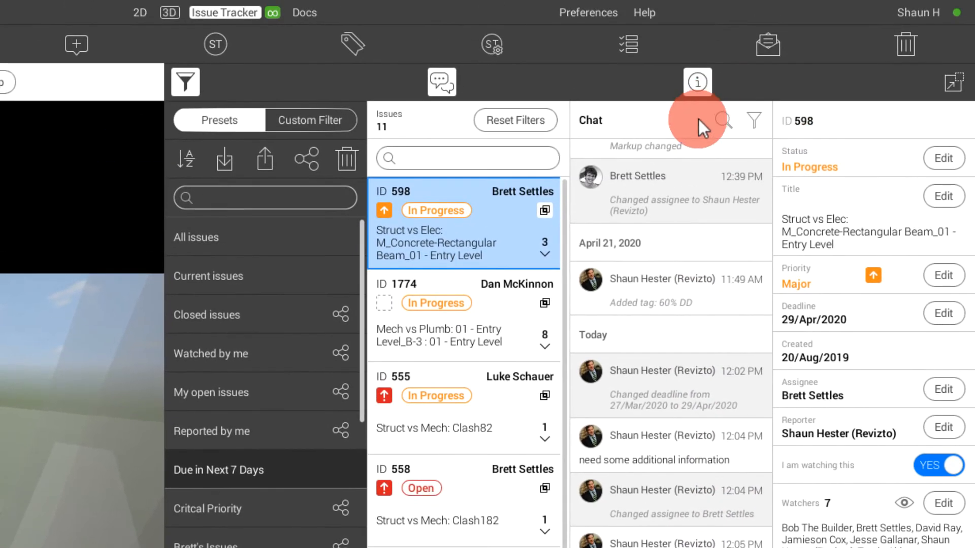
Step: Search the issue chat for 'brett' and review the matching messages
{"action": "left_click", "coordinate": [717, 121]}
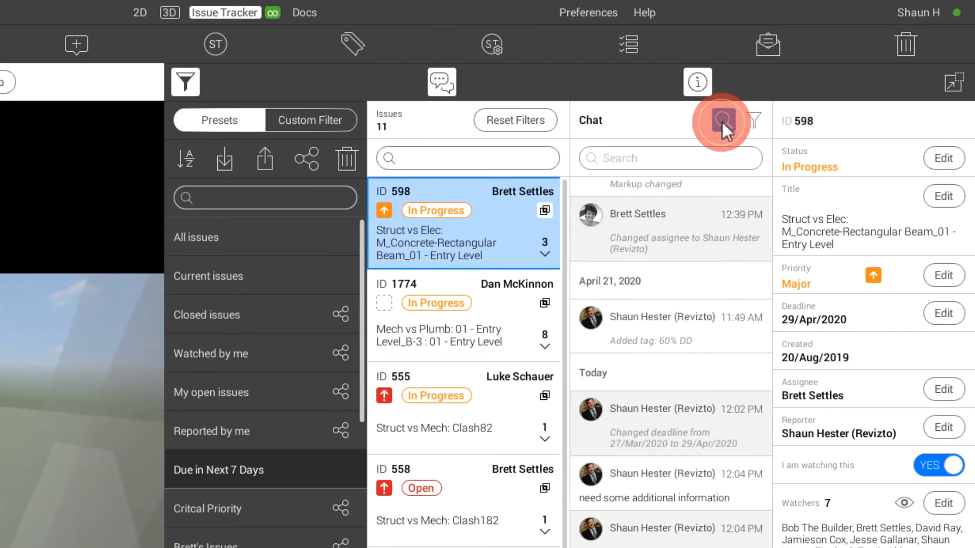
{"action": "left_click", "coordinate": [722, 119]}
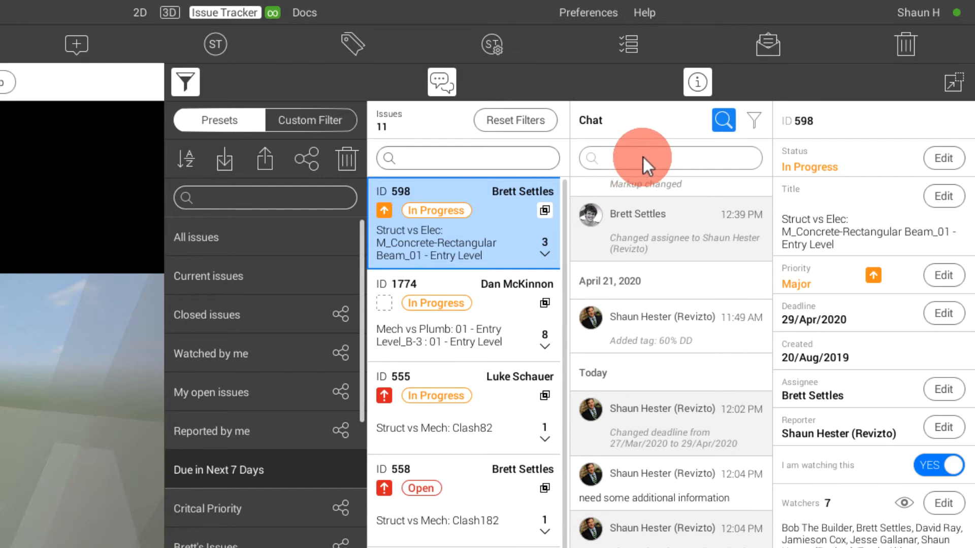
{"action": "type", "text": "brett"}
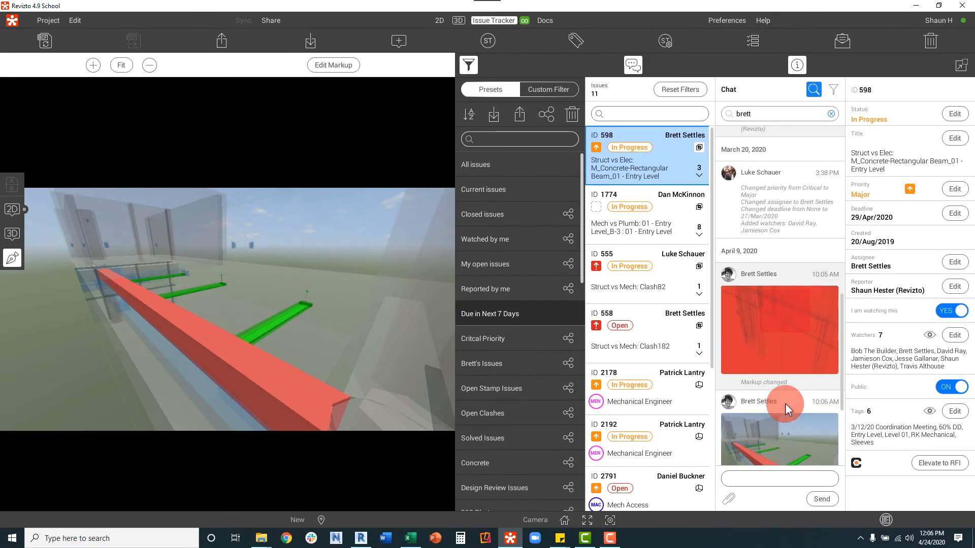
{"action": "scroll", "scroll_direction": "down", "scroll_amount": 3}
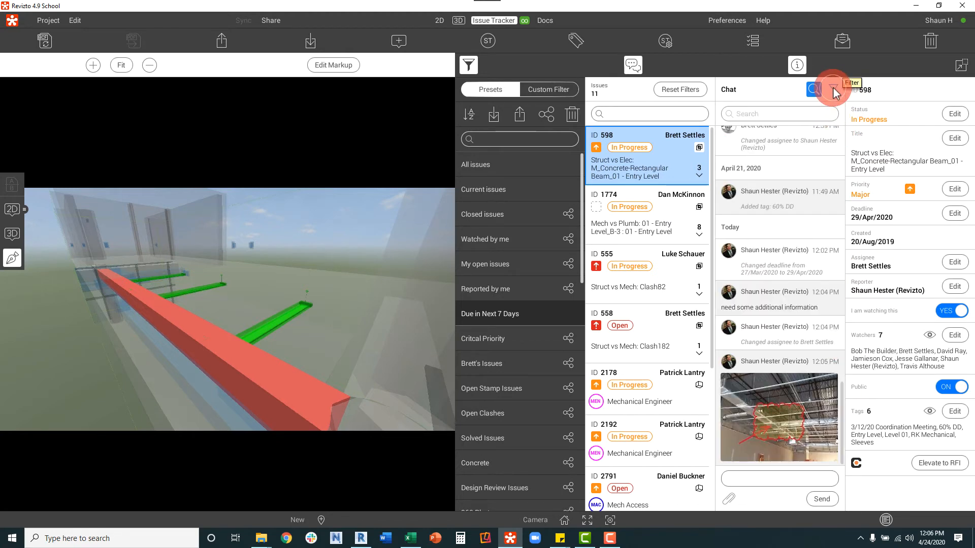
Step: Filter the chat by user comments, attachments, field changes, then markup changes only
{"action": "left_click", "coordinate": [833, 90]}
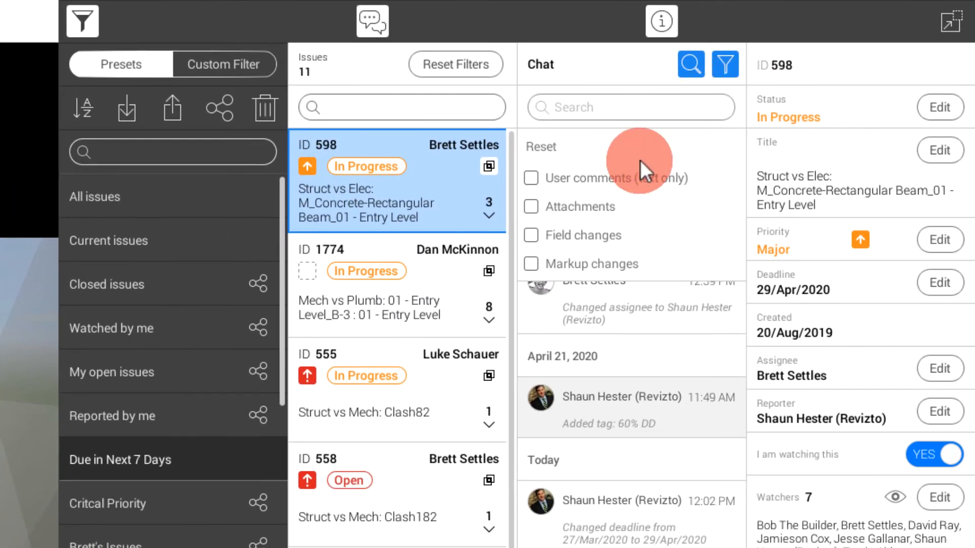
{"action": "left_click", "coordinate": [531, 178]}
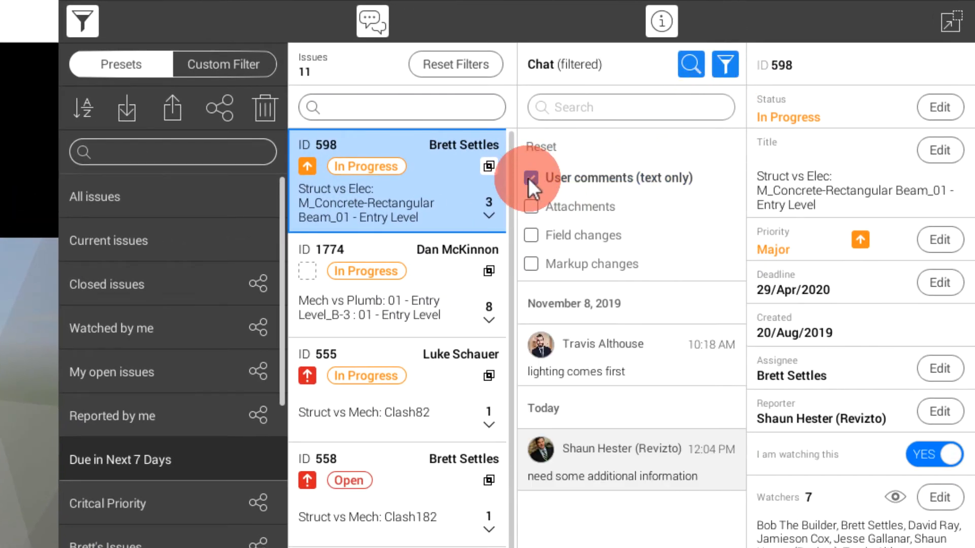
{"action": "left_click", "coordinate": [531, 178]}
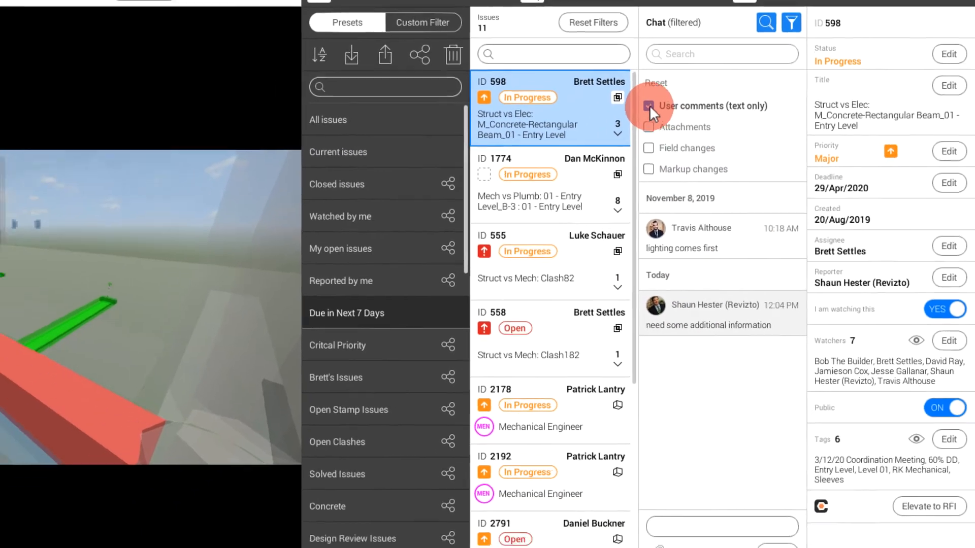
{"action": "left_click", "coordinate": [668, 114]}
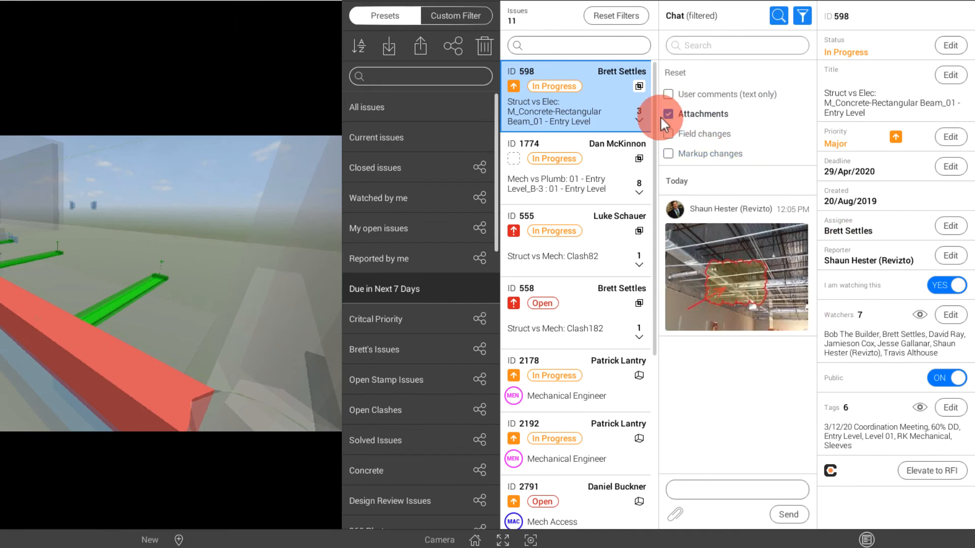
{"action": "left_click", "coordinate": [668, 134]}
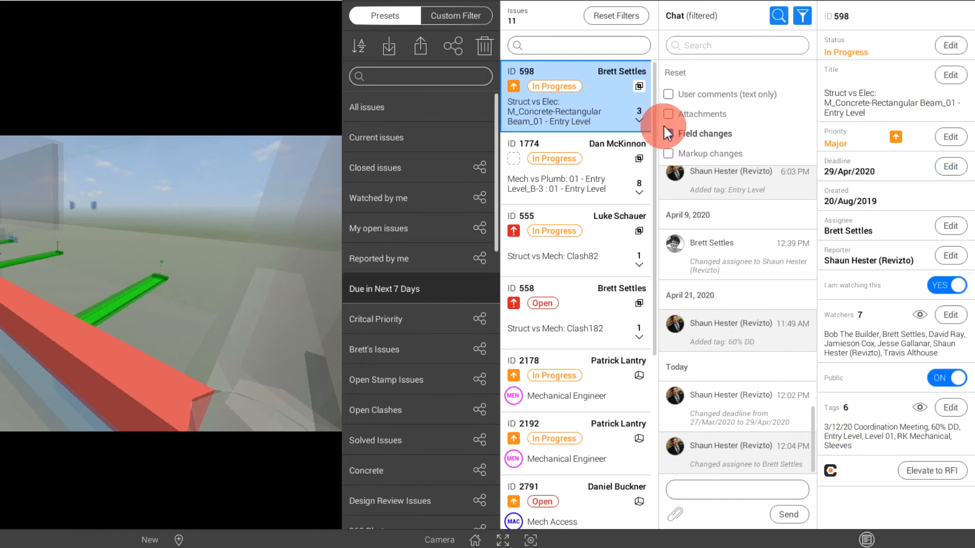
{"action": "left_click", "coordinate": [668, 154]}
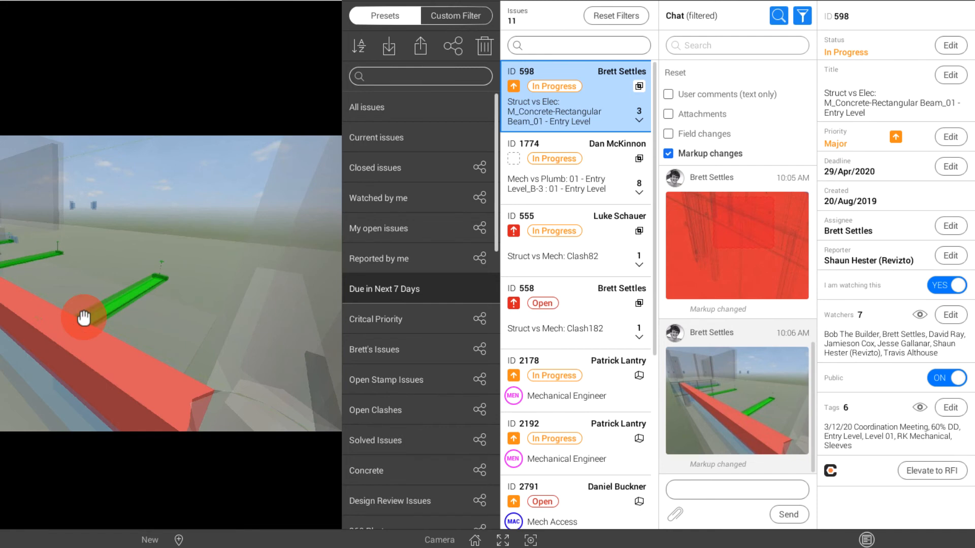
{"action": "mouse_move", "coordinate": [73, 318]}
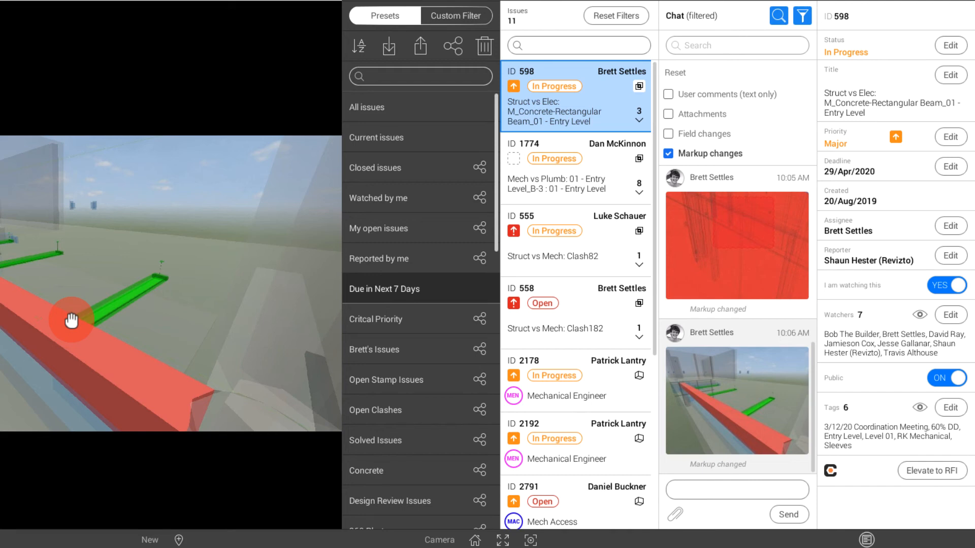
{"action": "left_click", "coordinate": [778, 15]}
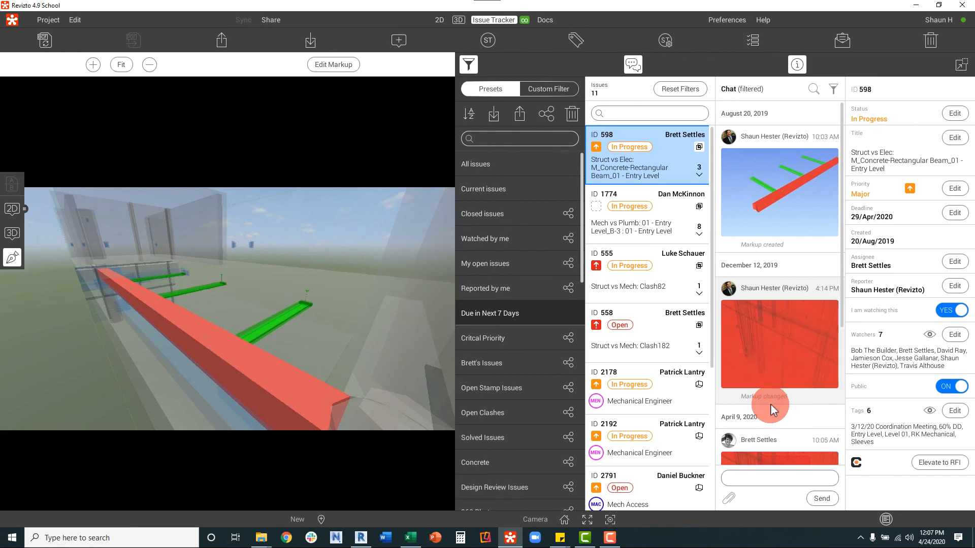
{"action": "mouse_move", "coordinate": [811, 421]}
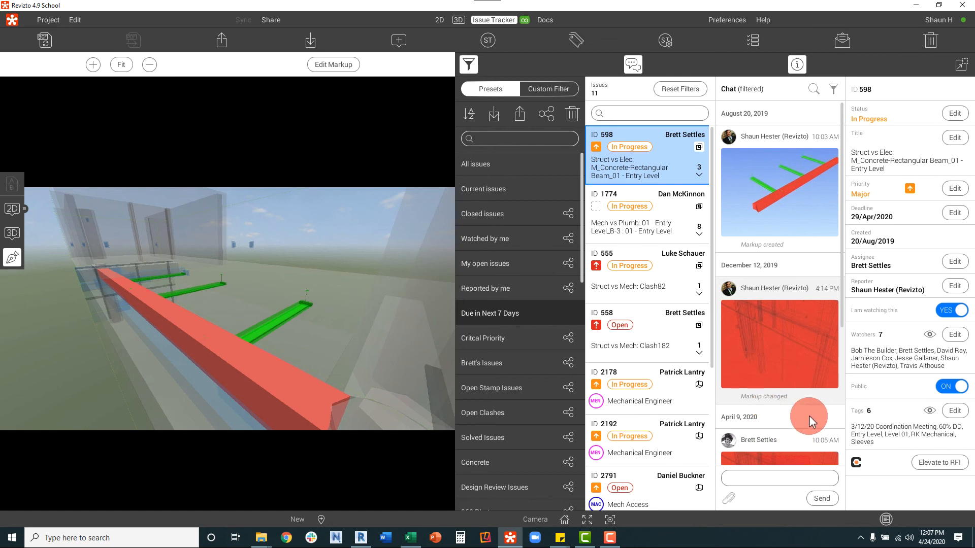
{"action": "scroll", "scroll_direction": "down", "scroll_amount": 3}
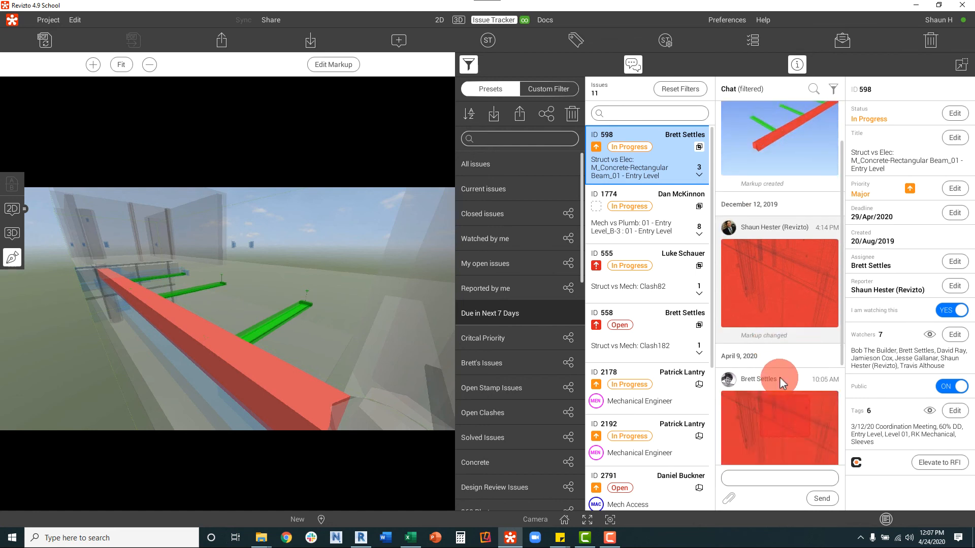